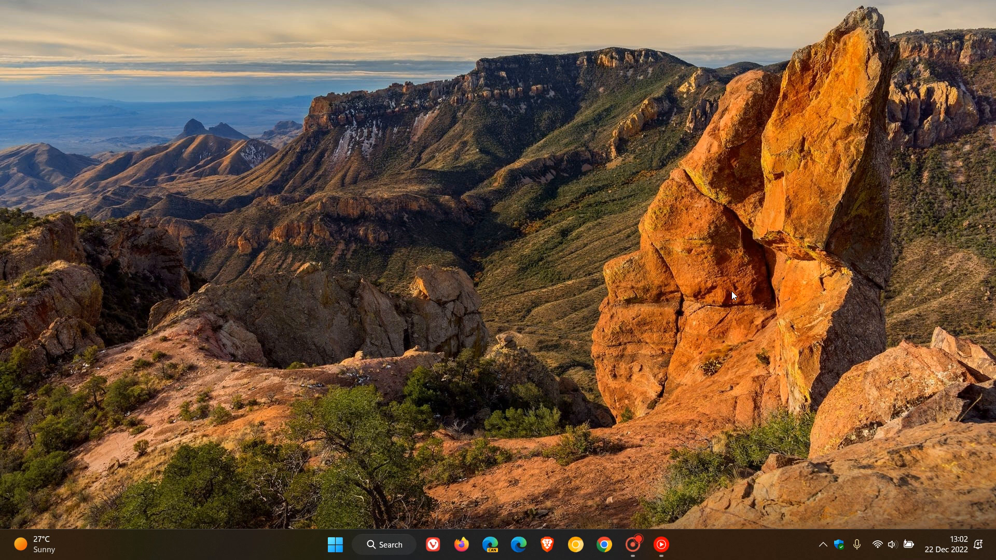
pyautogui.moveTo(704, 320)
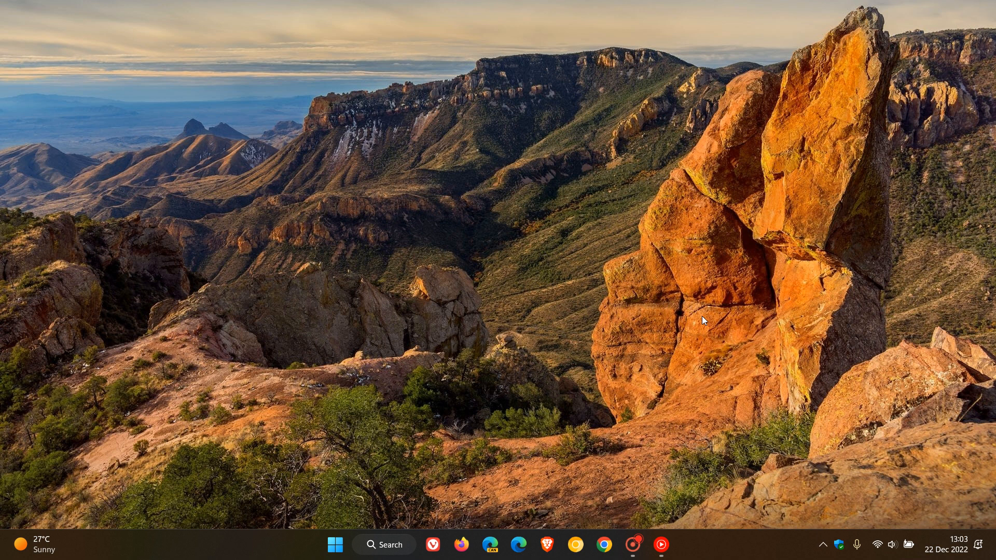
pyautogui.moveTo(302, 403)
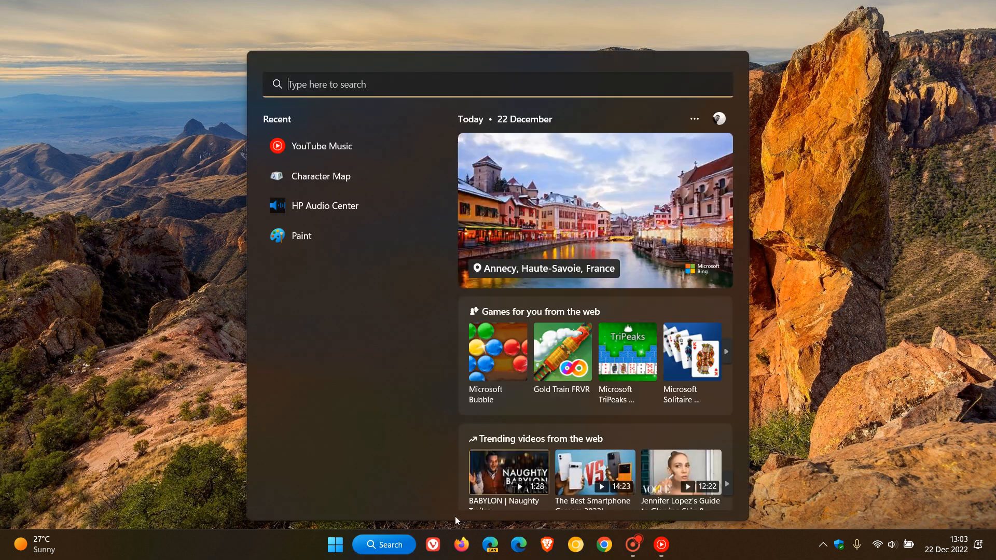
# Dismiss the Windows search panel to return to a clear desktop.
pyautogui.click(946, 549)
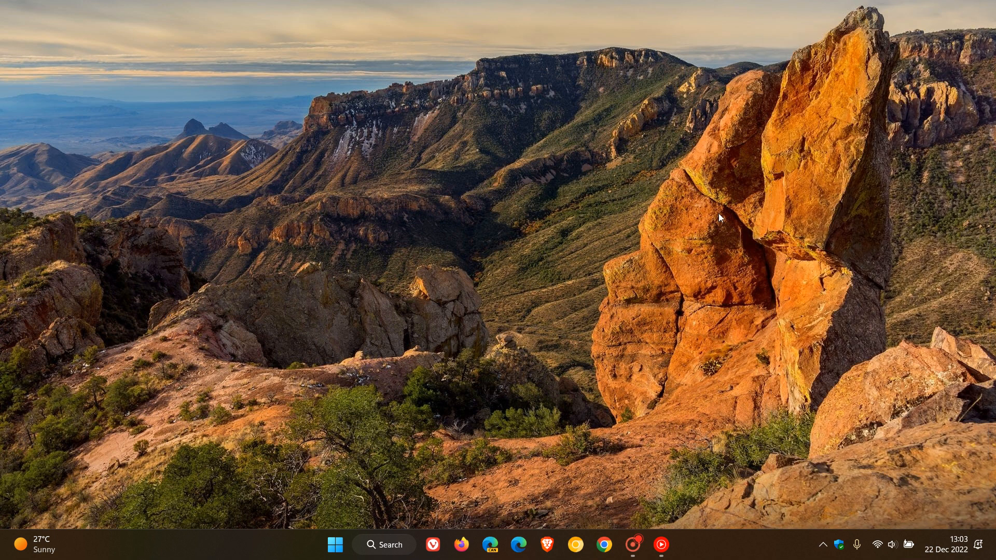
pyautogui.moveTo(467, 304)
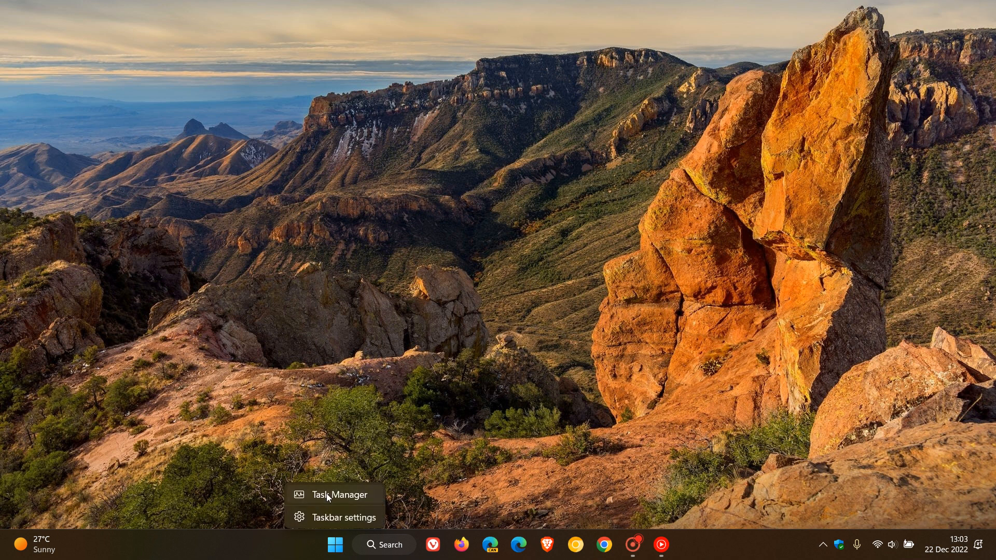
# Launch Task Manager and scroll its Processes list down to Windows Explorer.
pyautogui.click(334, 495)
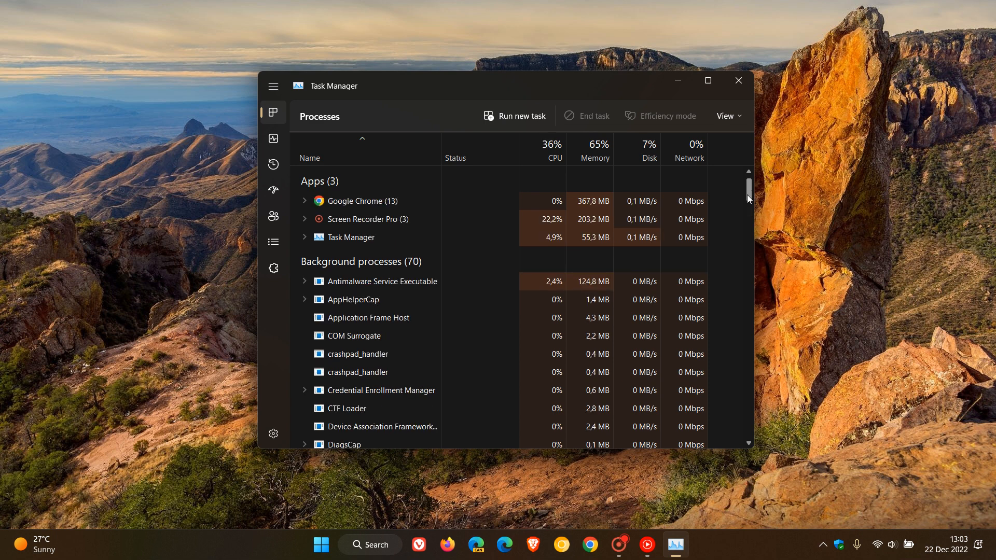
pyautogui.scroll(-3)
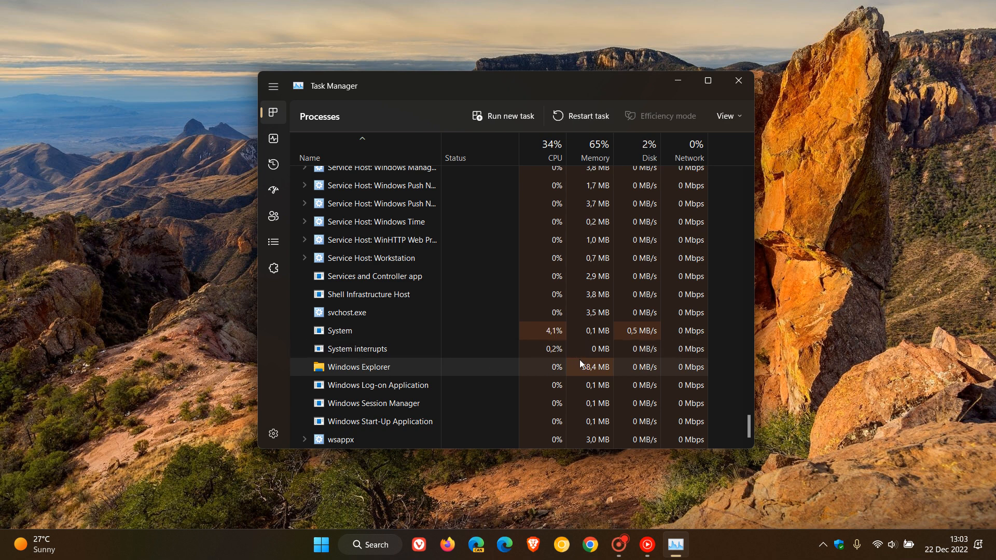
pyautogui.moveTo(783, 505)
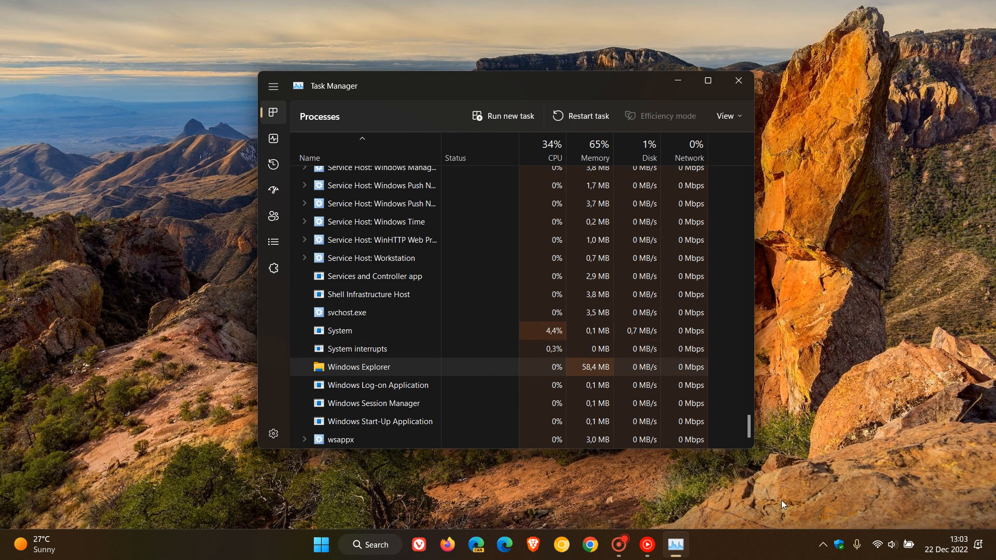
pyautogui.moveTo(862, 415)
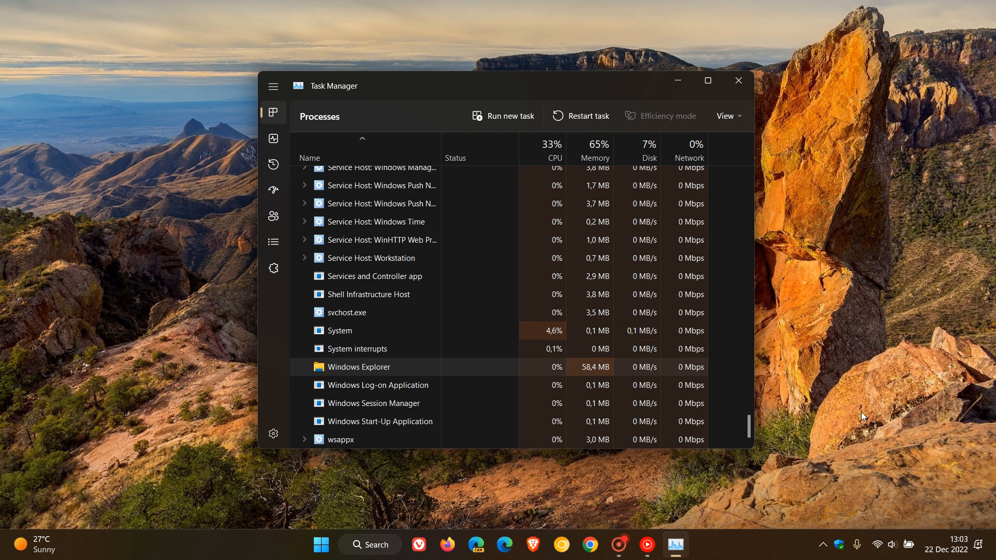
pyautogui.moveTo(828, 462)
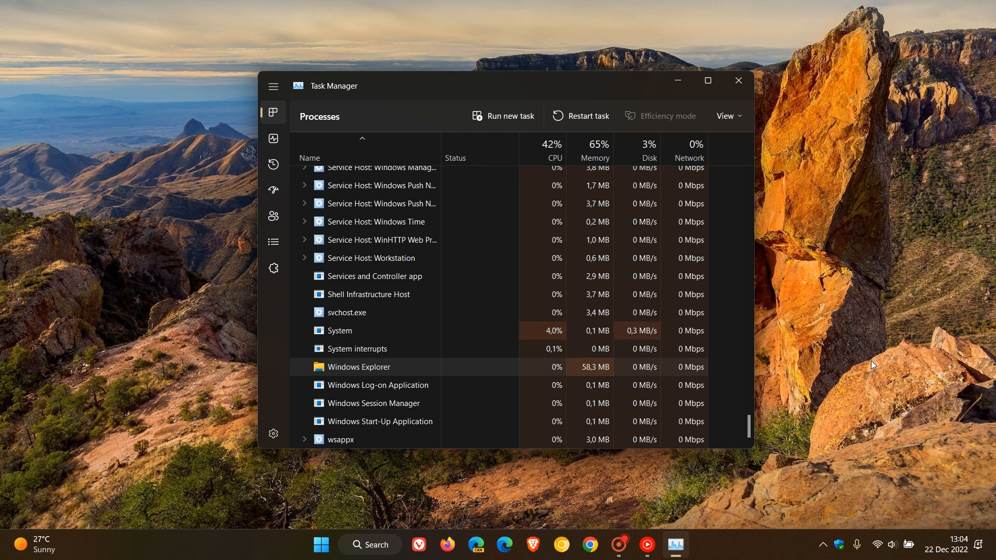
pyautogui.moveTo(784, 144)
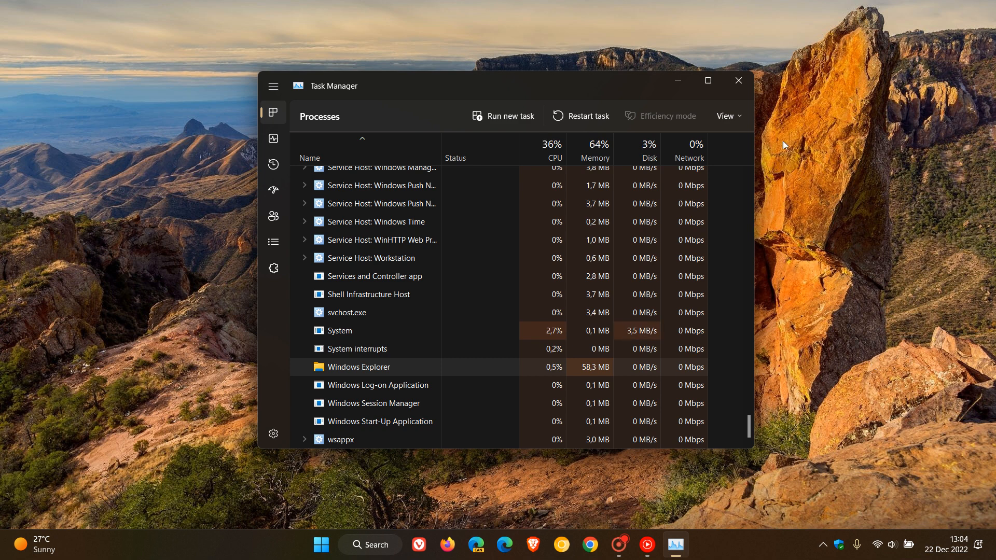
pyautogui.moveTo(433, 369)
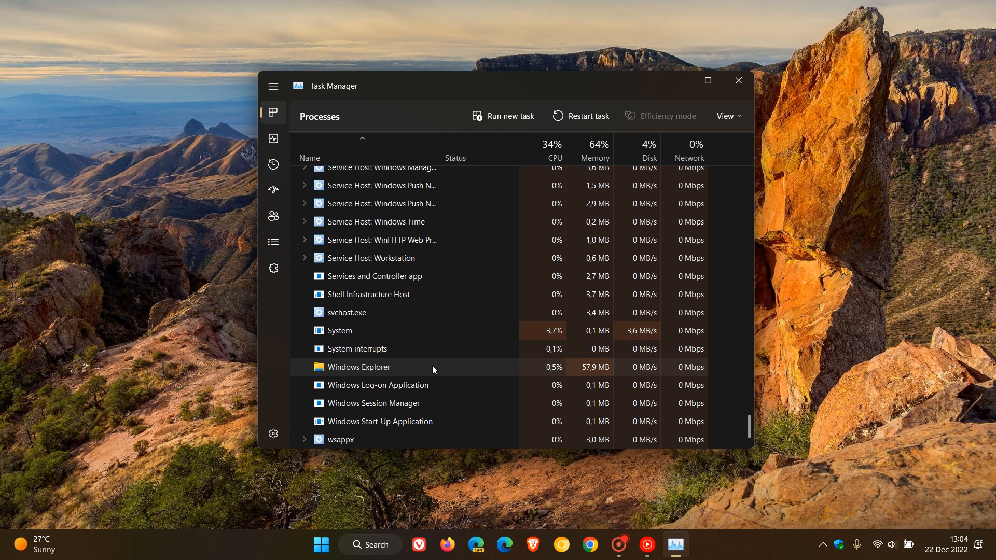
# Close Task Manager, launch File Explorer on This PC from Start, then minimise it.
pyautogui.click(737, 80)
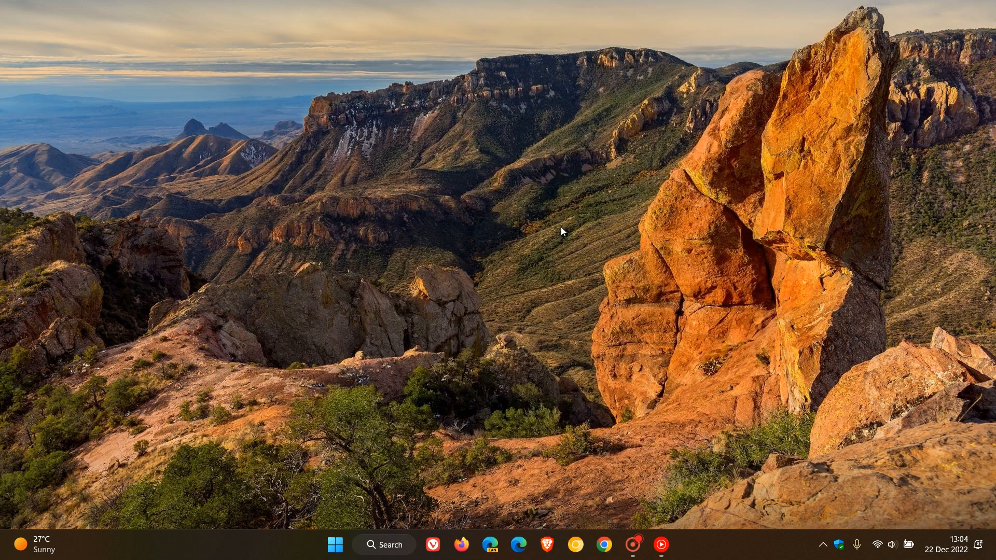
pyautogui.click(335, 545)
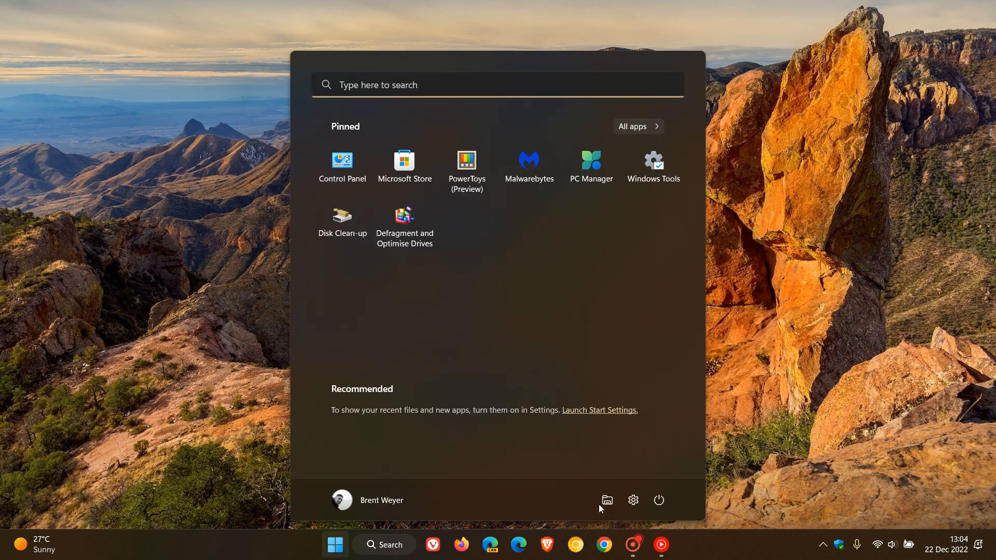
pyautogui.click(605, 501)
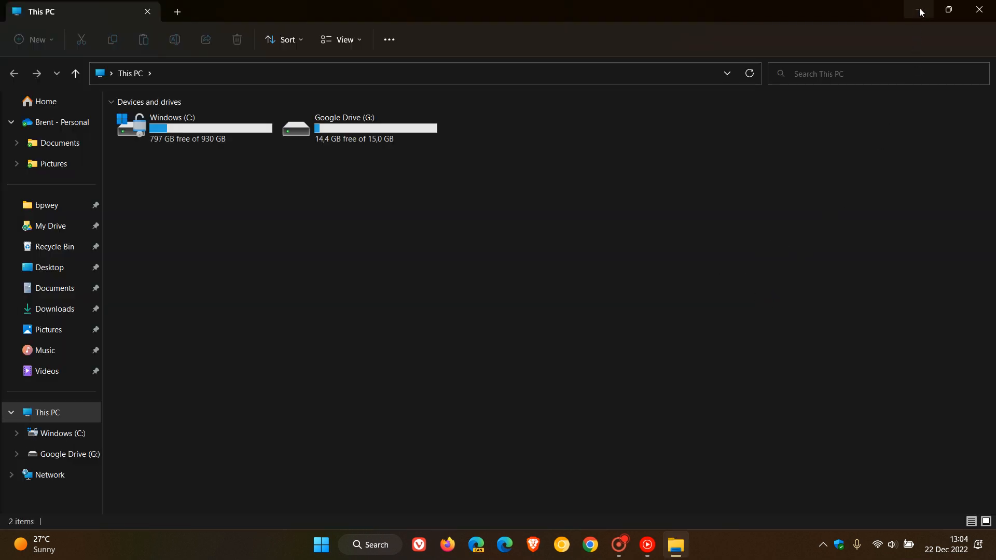
pyautogui.moveTo(920, 11)
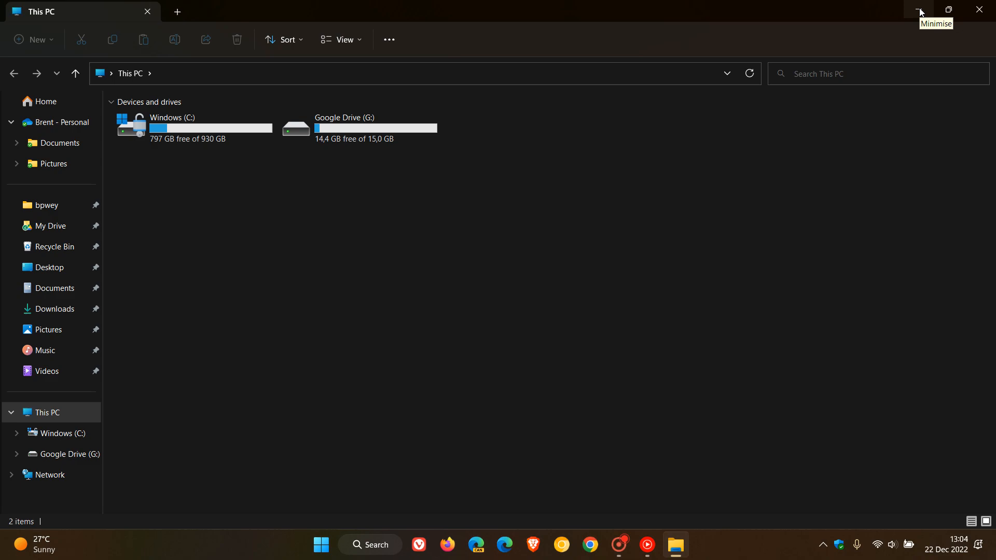
pyautogui.click(919, 9)
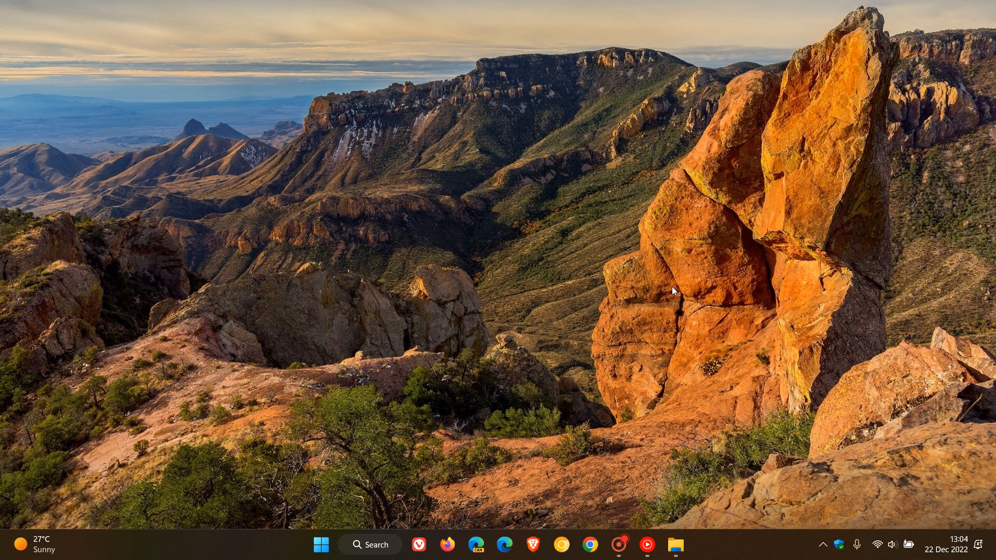
pyautogui.moveTo(656, 237)
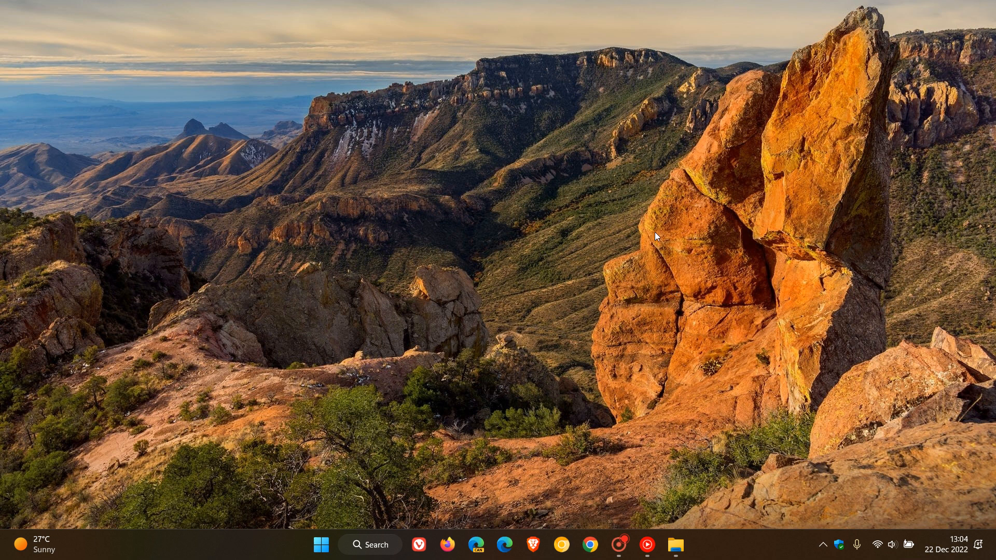
pyautogui.moveTo(651, 311)
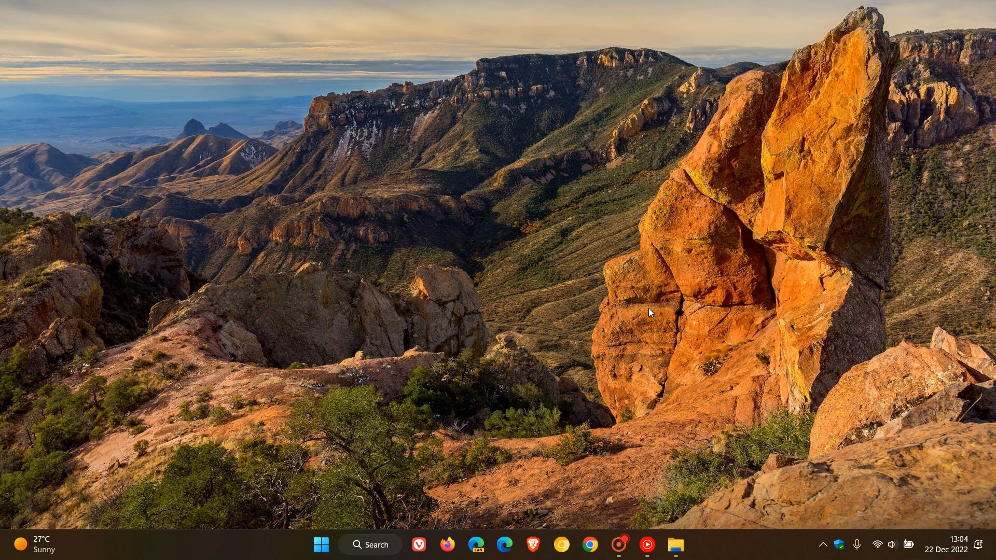
pyautogui.moveTo(715, 268)
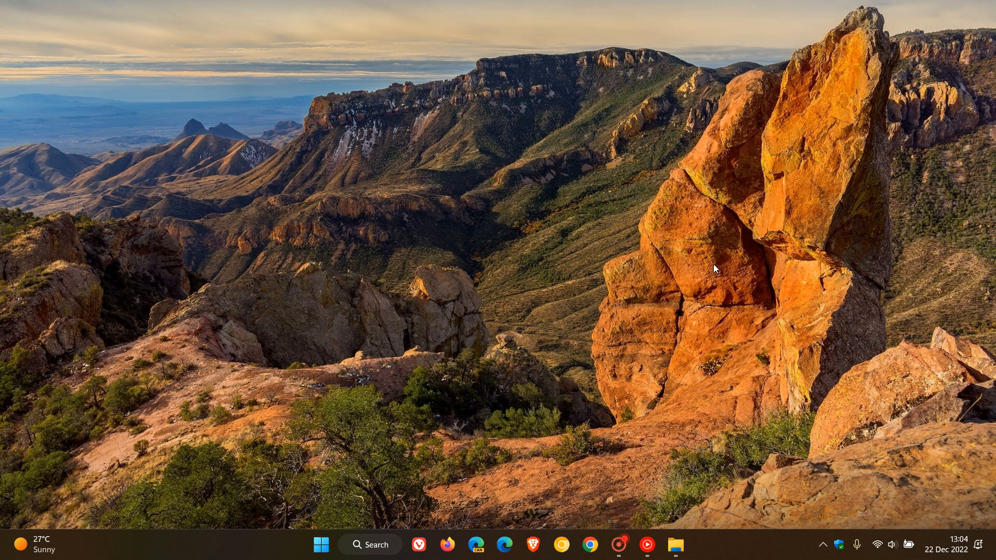
pyautogui.click(321, 545)
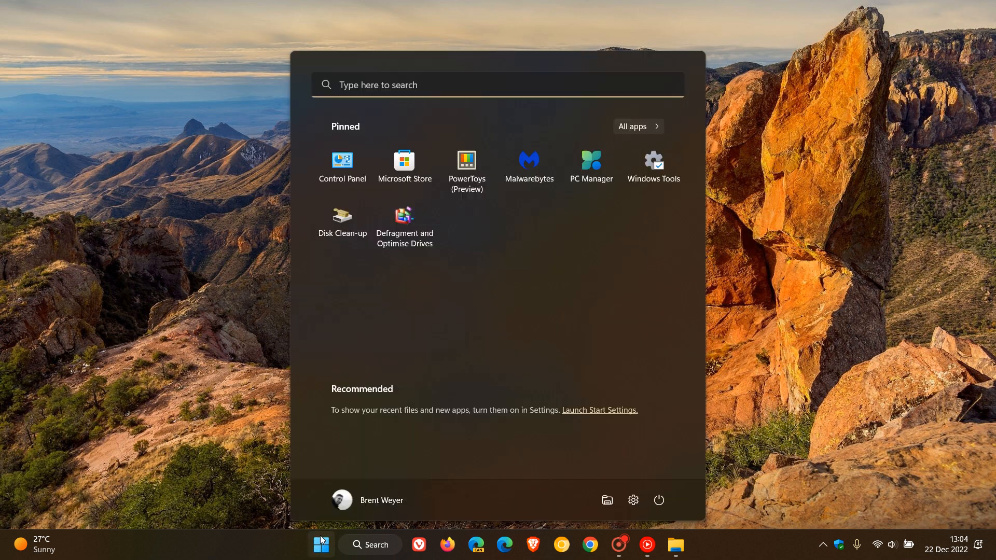
pyautogui.click(659, 500)
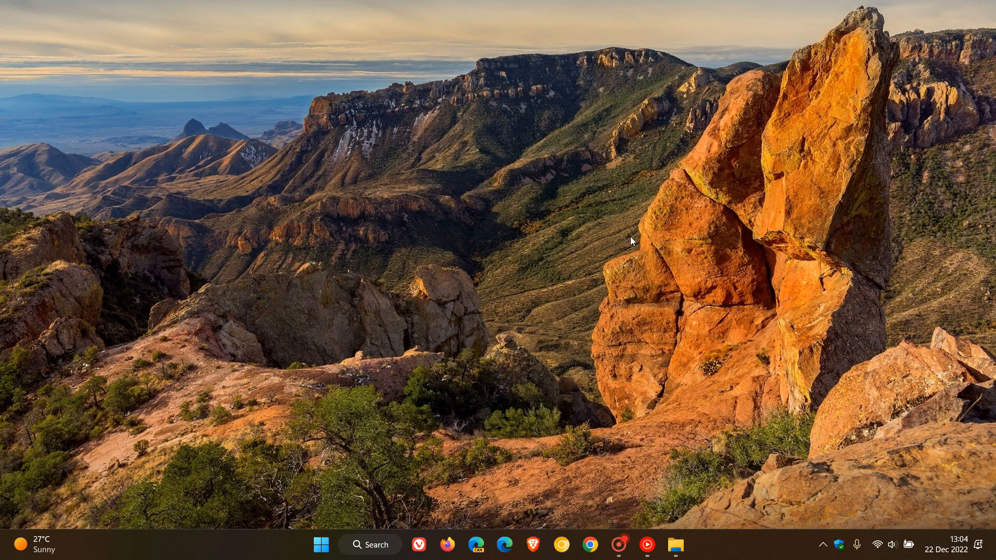
pyautogui.moveTo(637, 224)
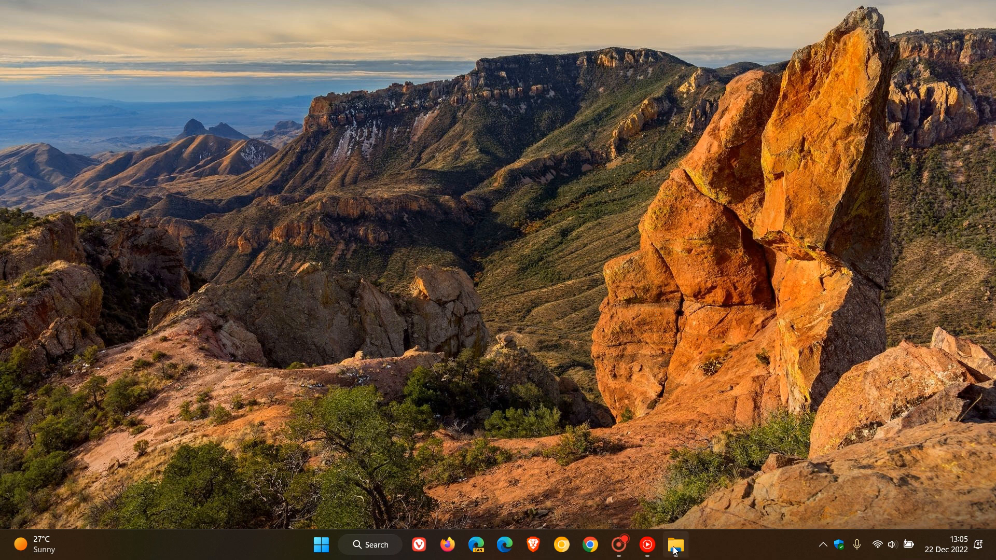
pyautogui.click(674, 546)
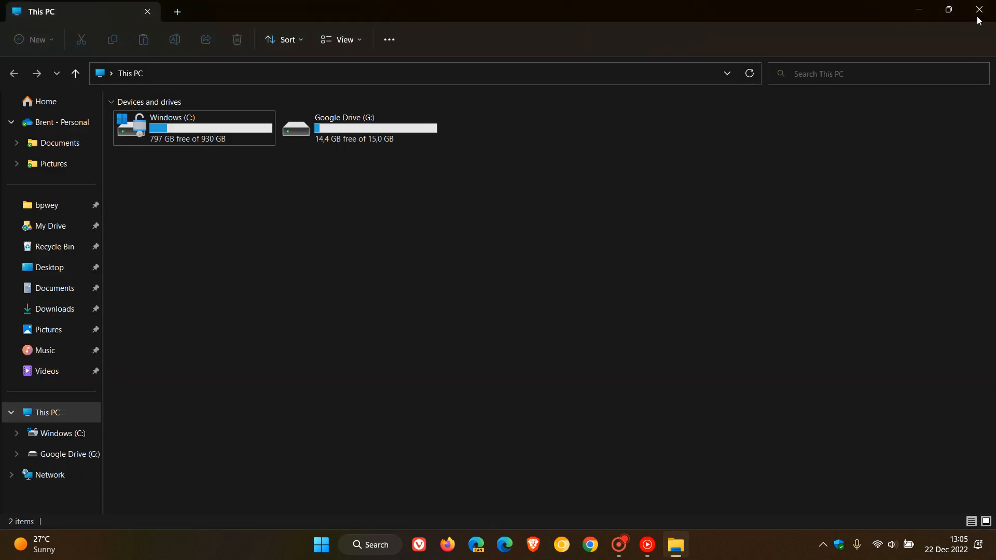
pyautogui.click(979, 9)
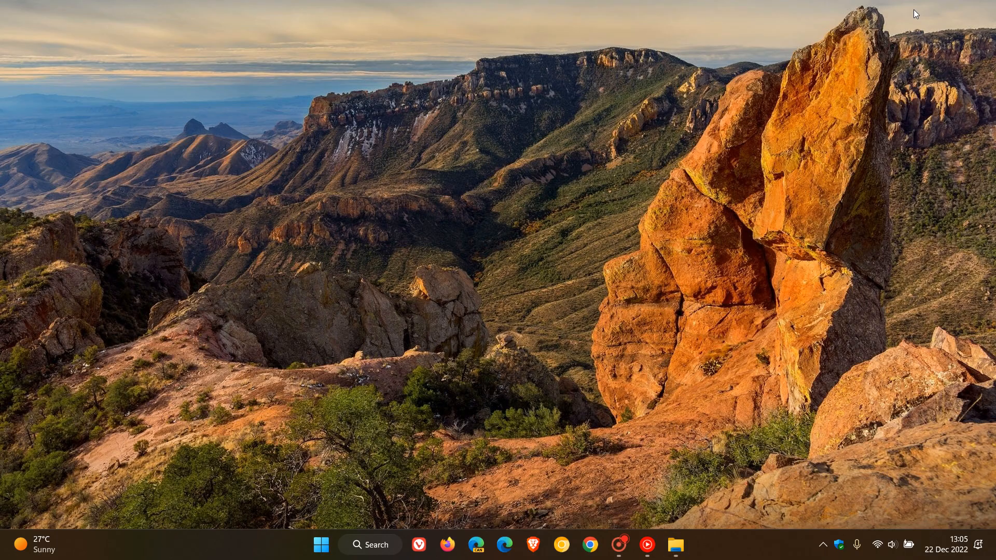
pyautogui.moveTo(627, 255)
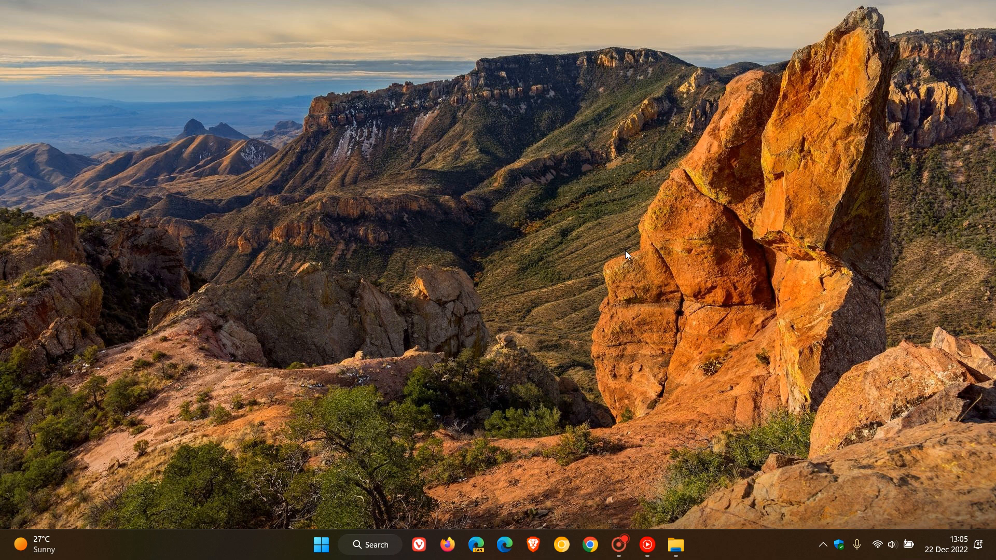
pyautogui.moveTo(677, 253)
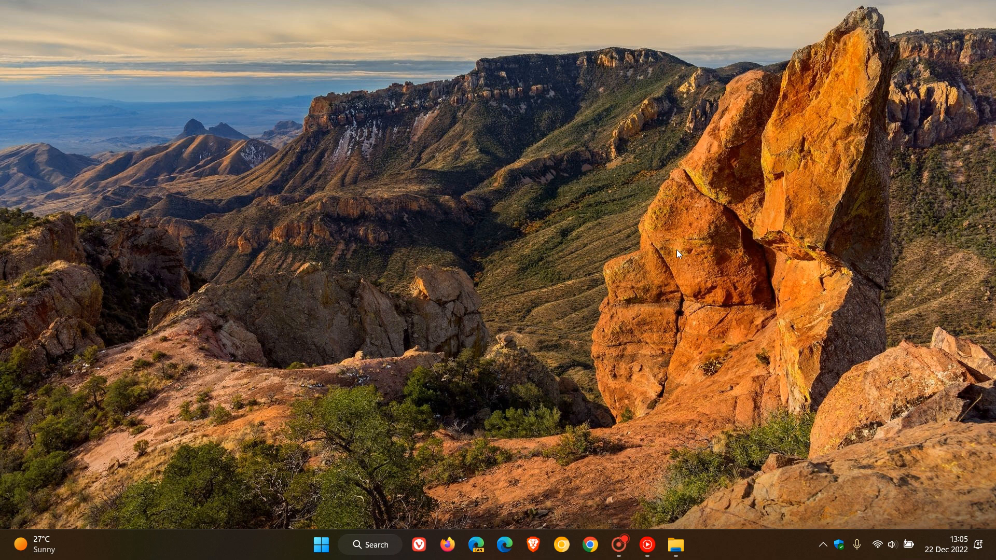
pyautogui.moveTo(720, 308)
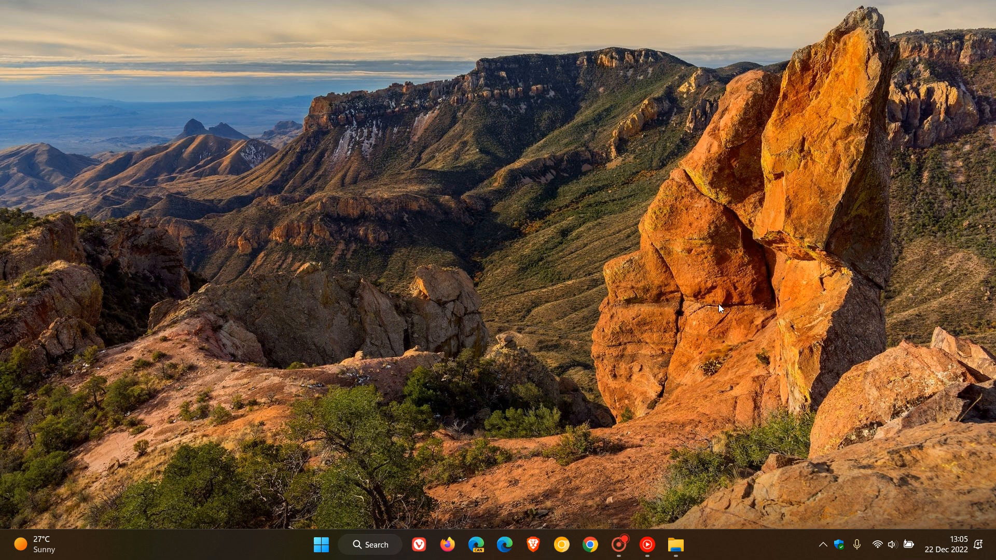
pyautogui.moveTo(731, 316)
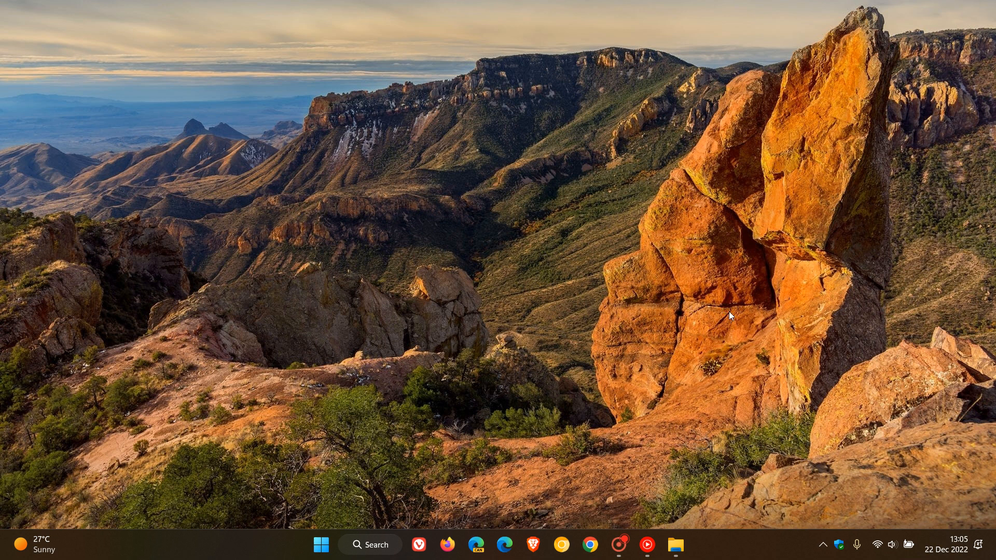
pyautogui.moveTo(711, 302)
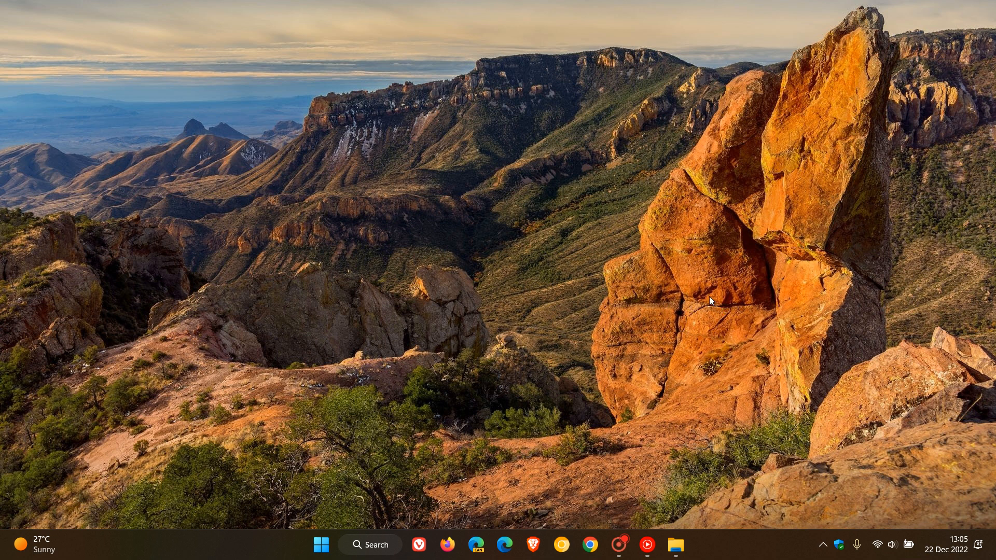
pyautogui.moveTo(671, 499)
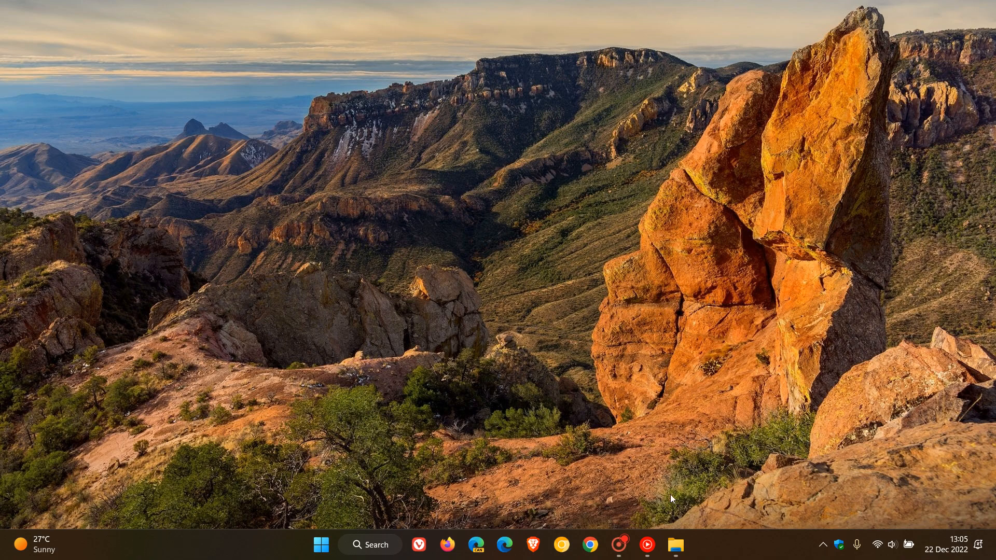
pyautogui.moveTo(915, 26)
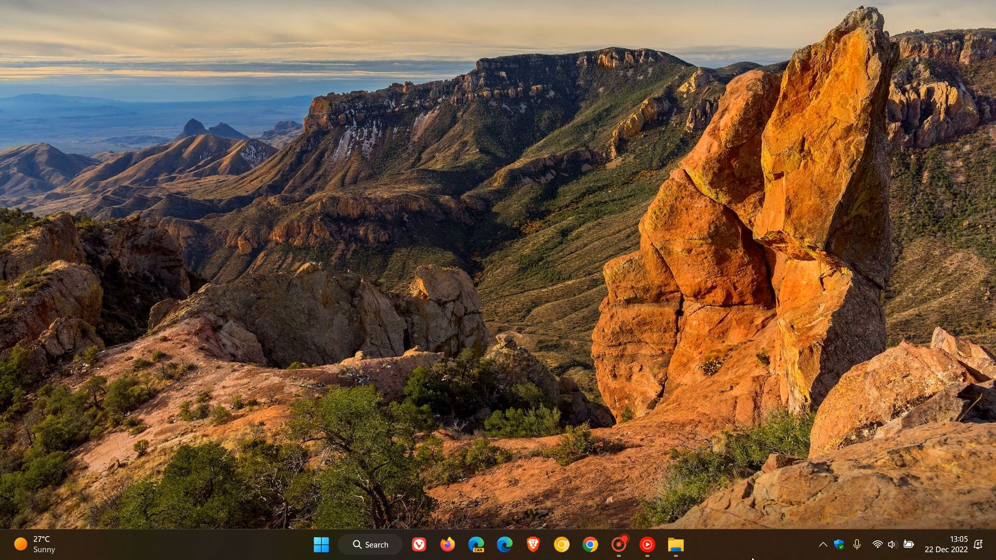
pyautogui.moveTo(756, 241)
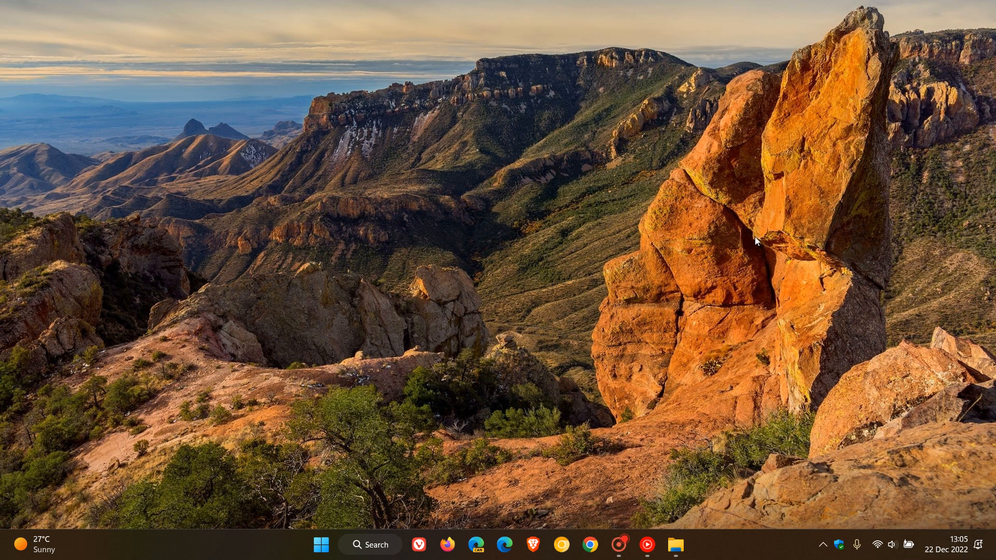
pyautogui.moveTo(662, 484)
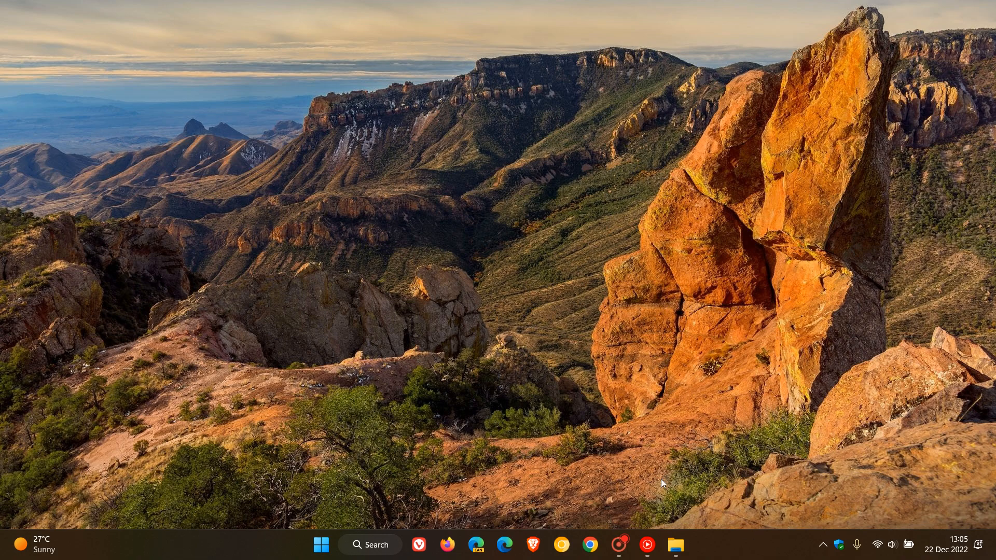
pyautogui.click(676, 546)
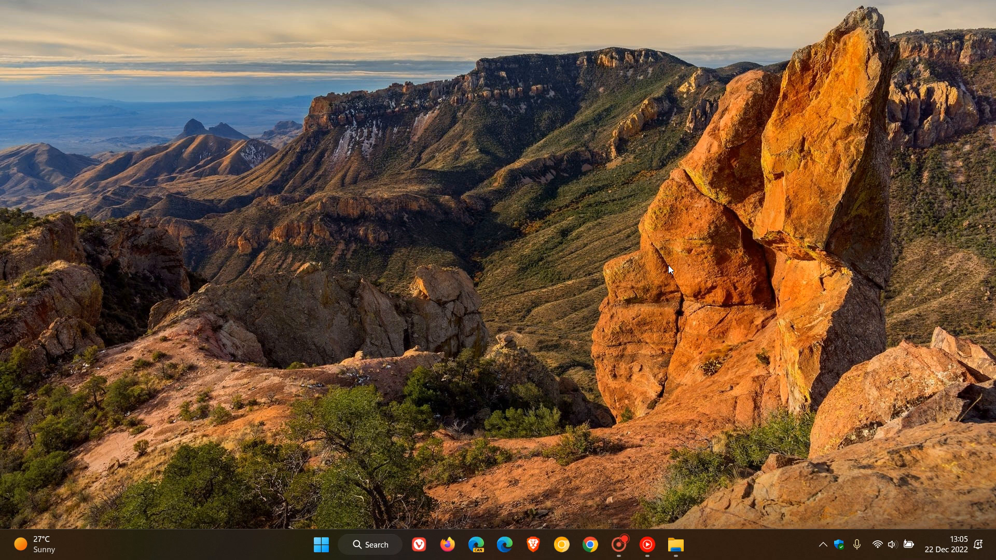
pyautogui.moveTo(675, 259)
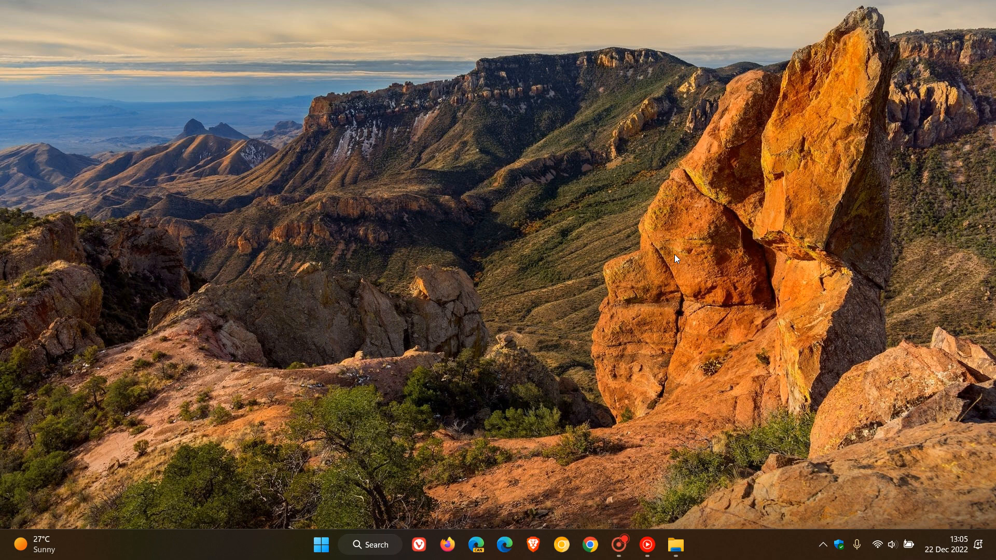
pyautogui.click(675, 544)
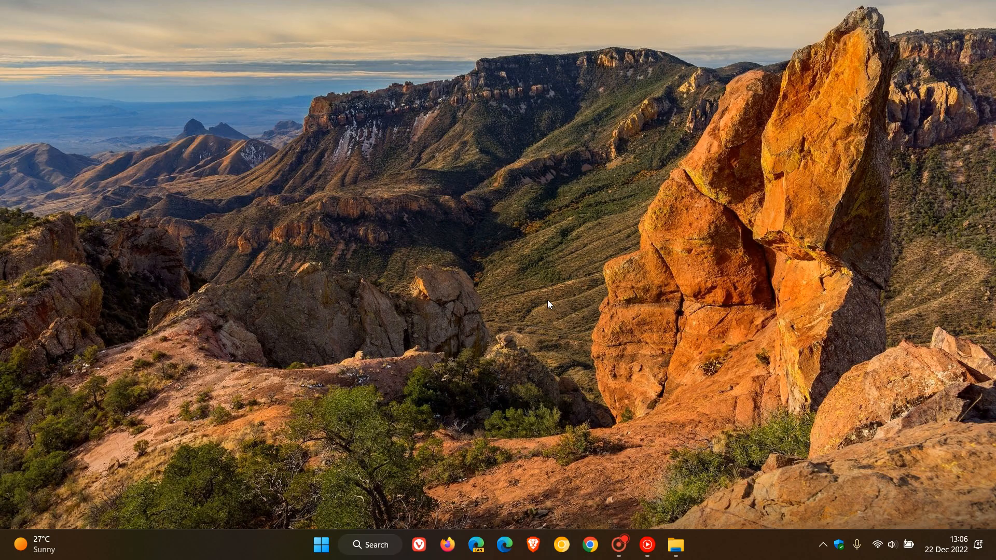
pyautogui.moveTo(667, 257)
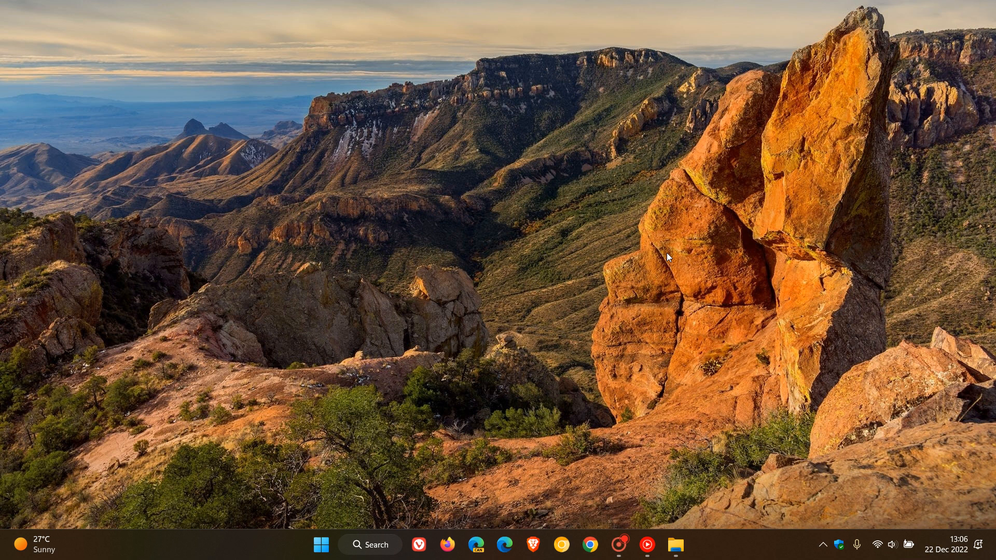
pyautogui.moveTo(700, 274)
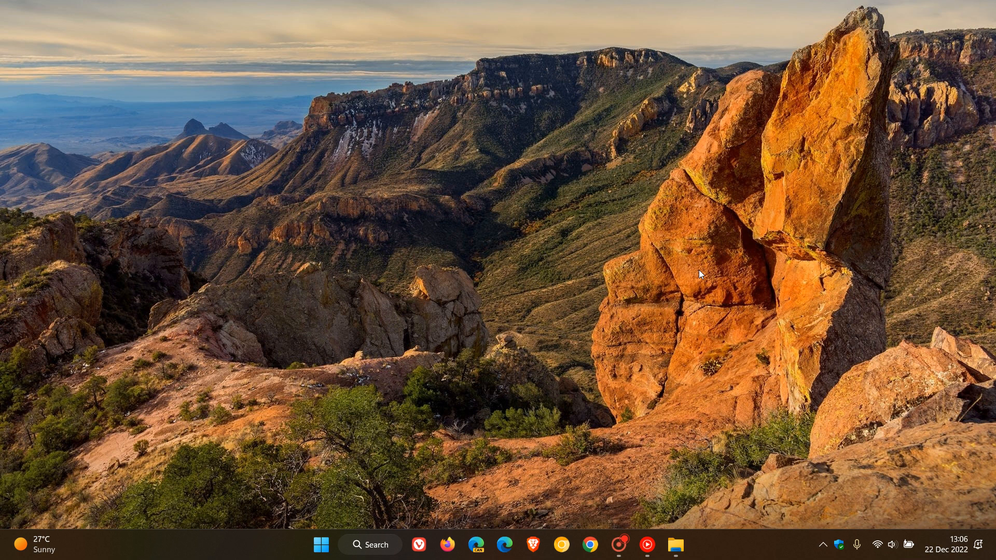
pyautogui.moveTo(642, 258)
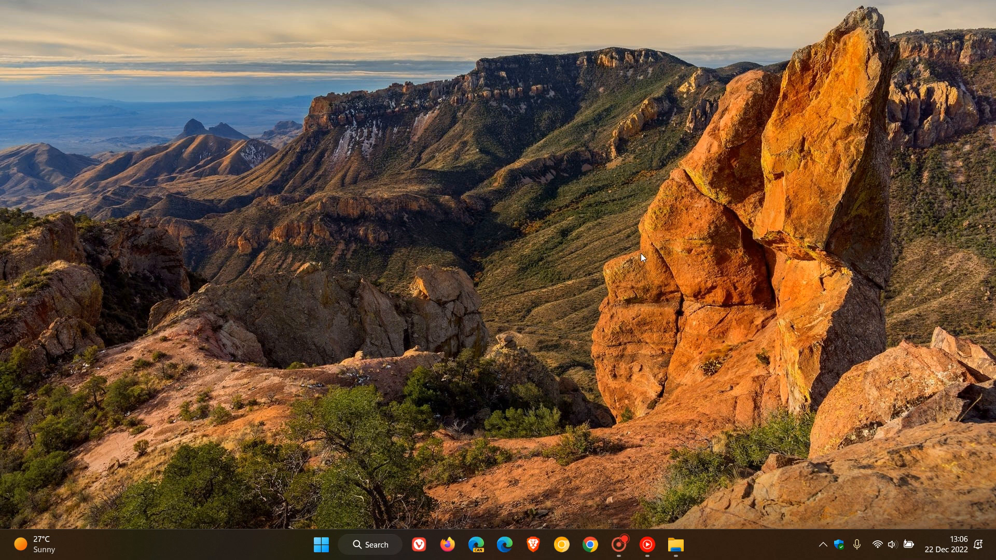
pyautogui.moveTo(667, 270)
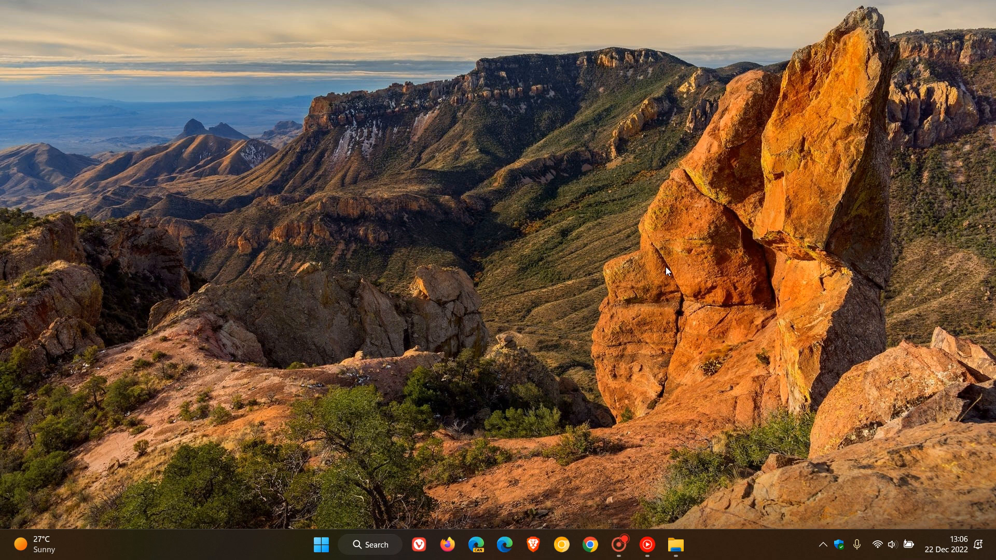
pyautogui.moveTo(473, 393)
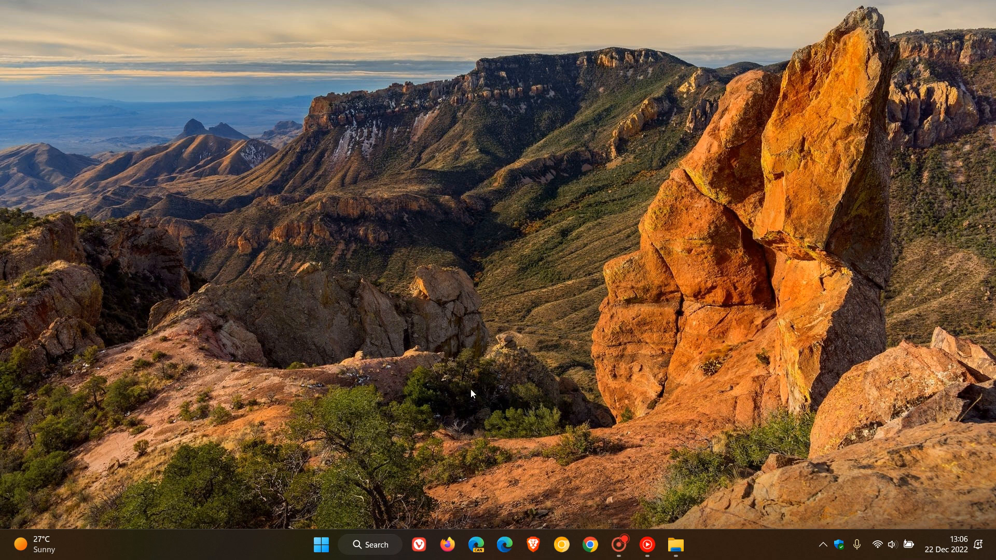
pyautogui.moveTo(717, 299)
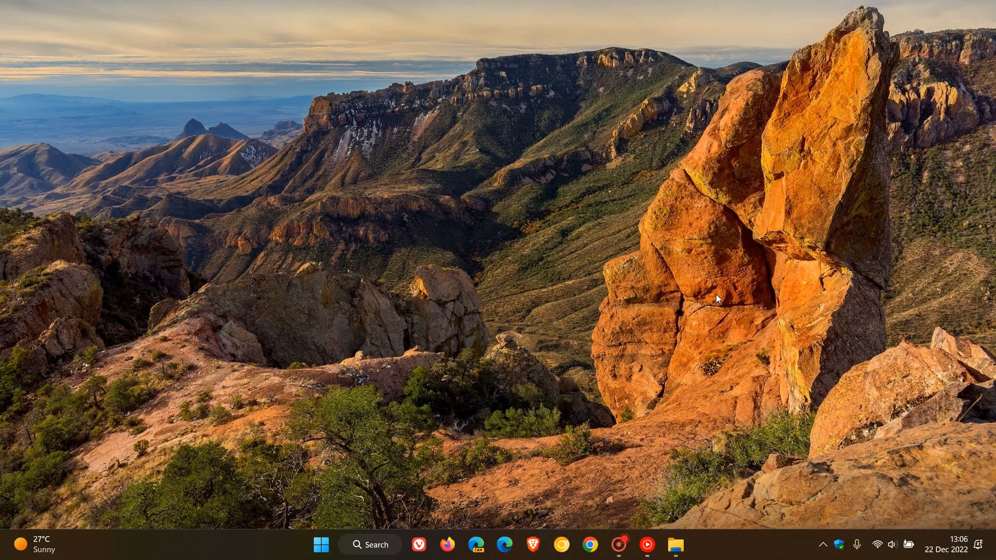